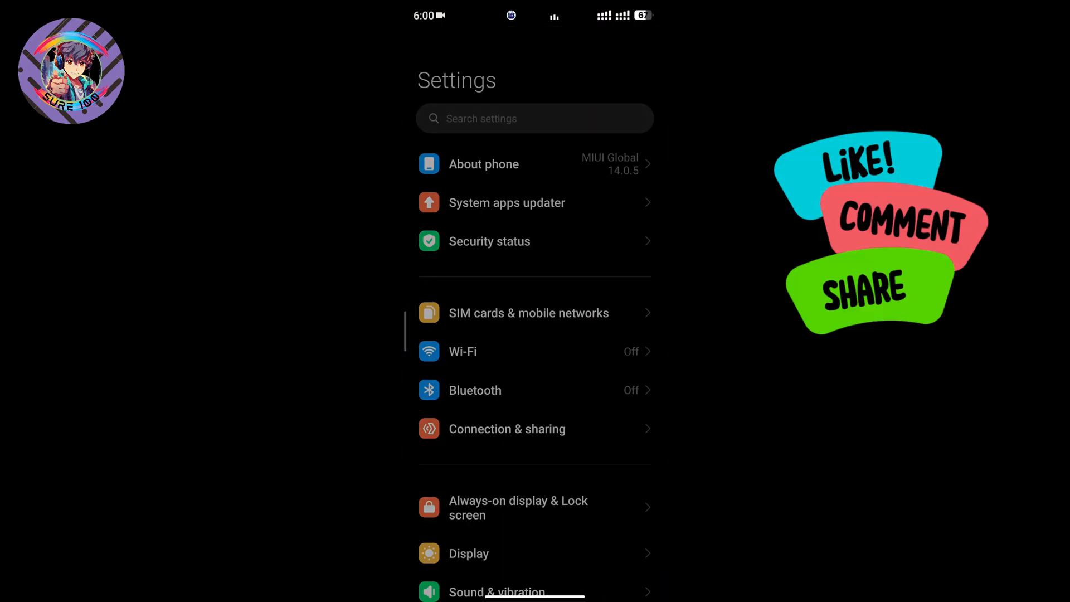
Reach Developer options via Additional settings and scroll to the Debugging section.
left_click(482, 163)
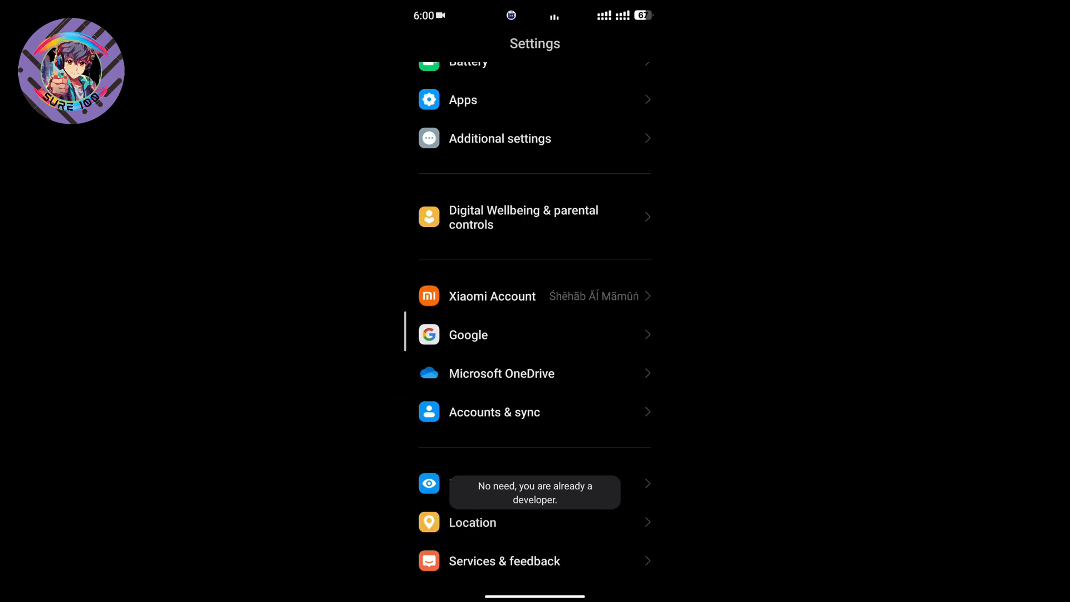
left_click(499, 139)
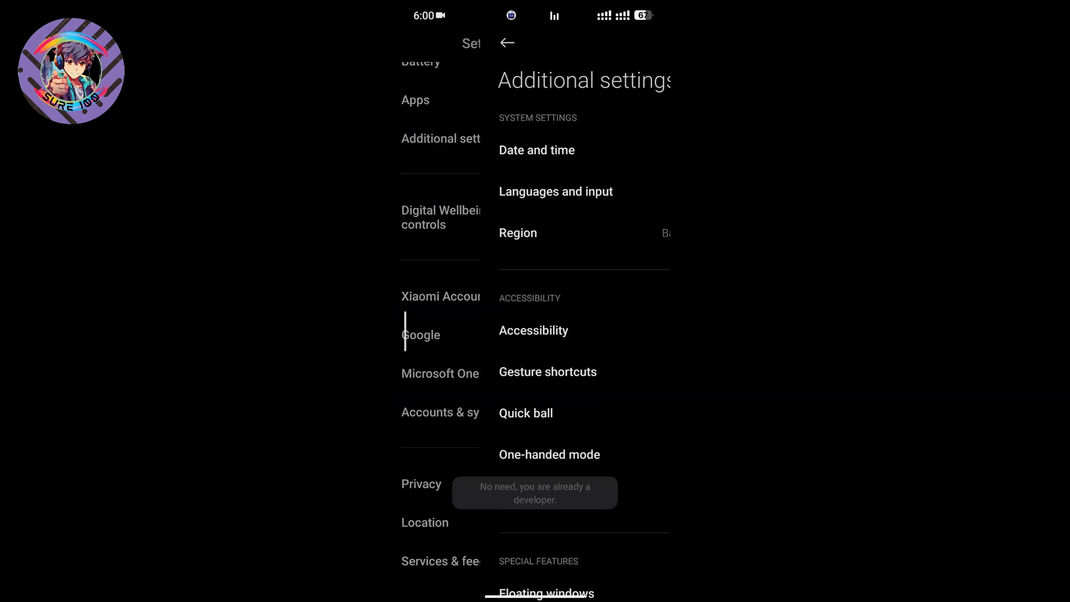
scroll("down", 3)
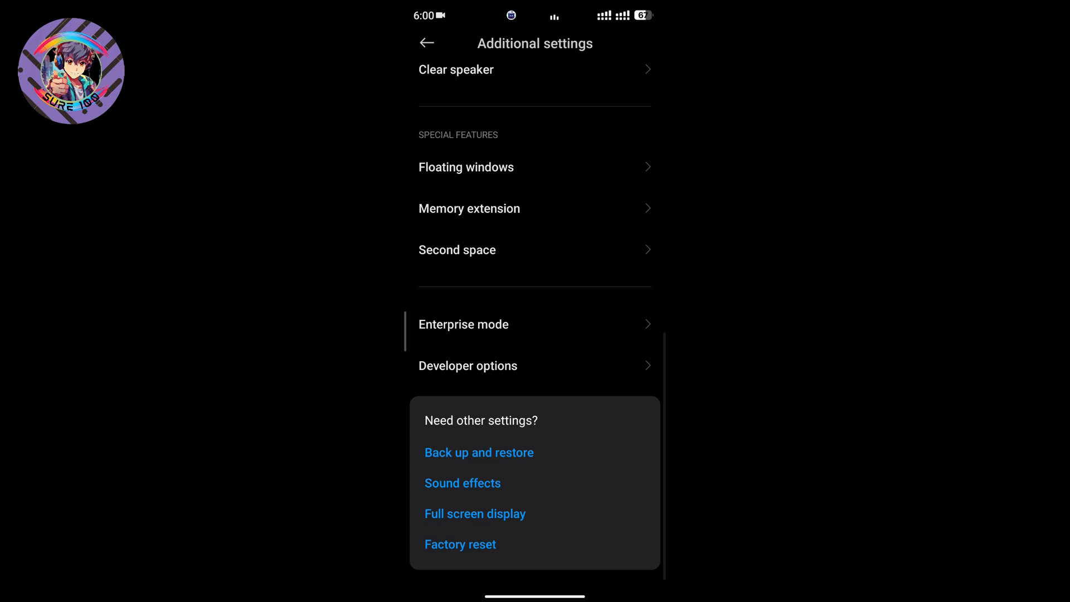
left_click(468, 365)
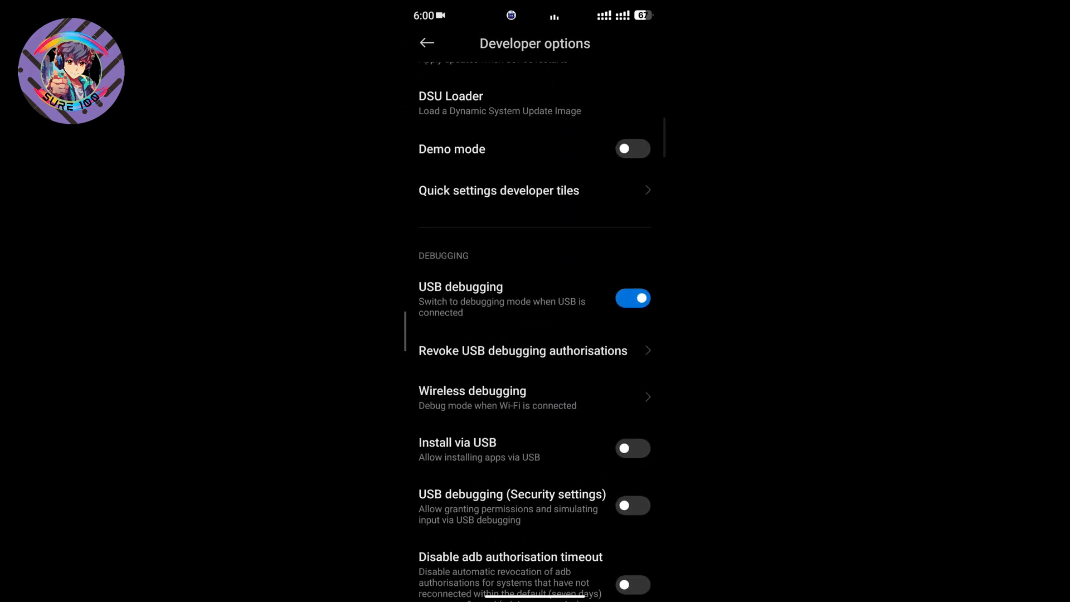
scroll("down", 3)
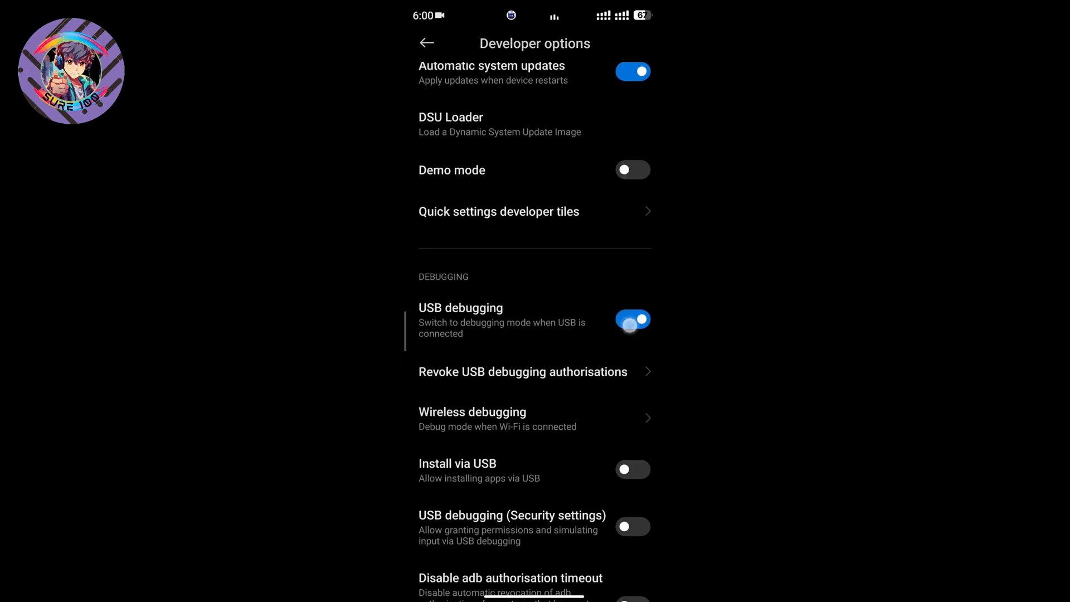
Turn on USB debugging and acknowledge the 'I'm aware of the possible risks' warning.
left_click(632, 319)
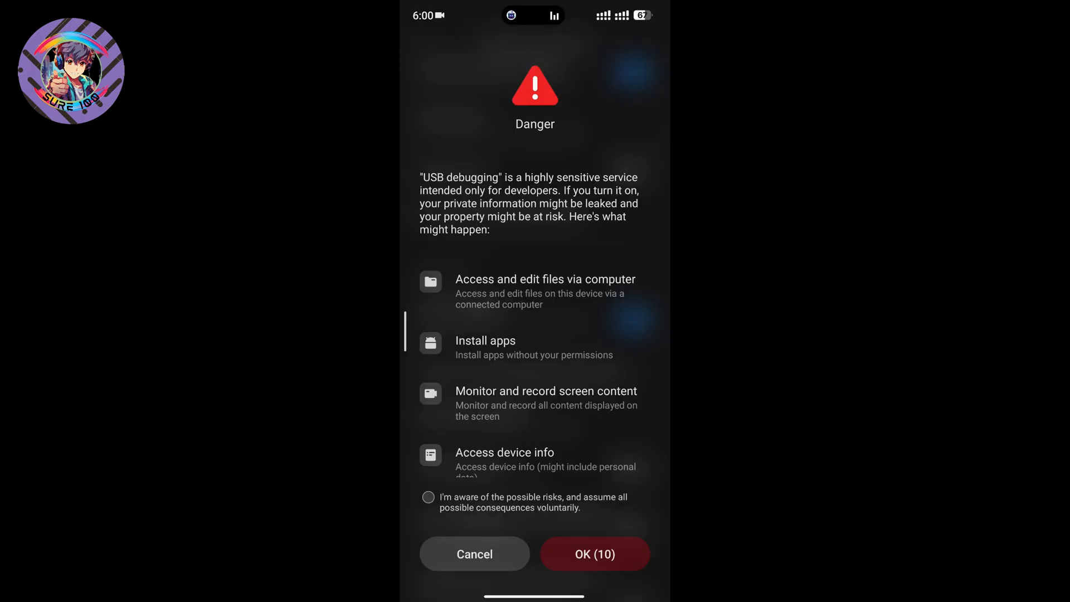
left_click(428, 497)
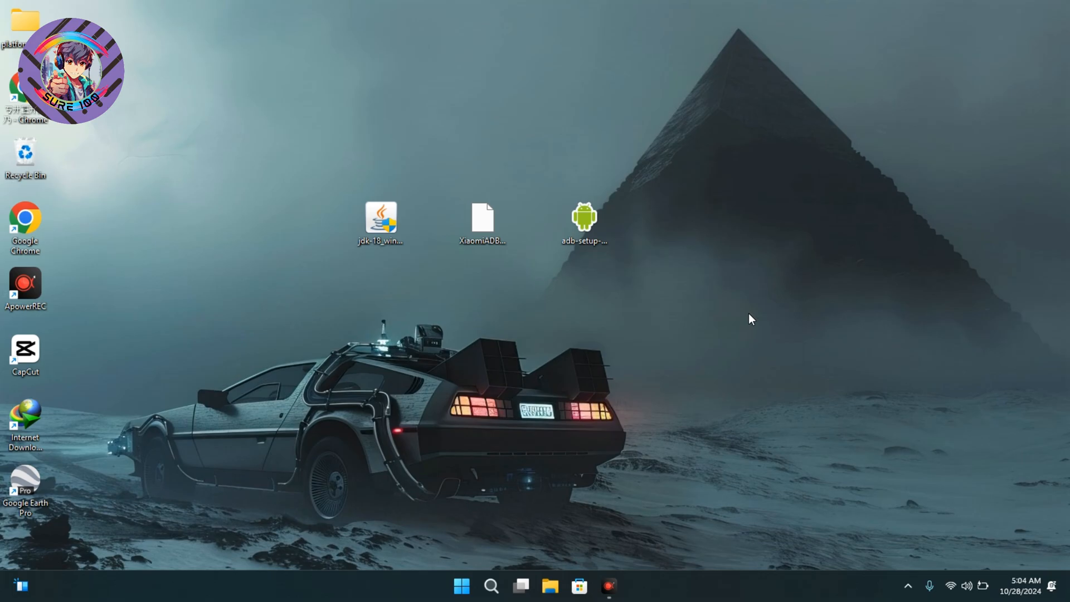
Launch the adb-setup installer from the desktop.
left_click(380, 220)
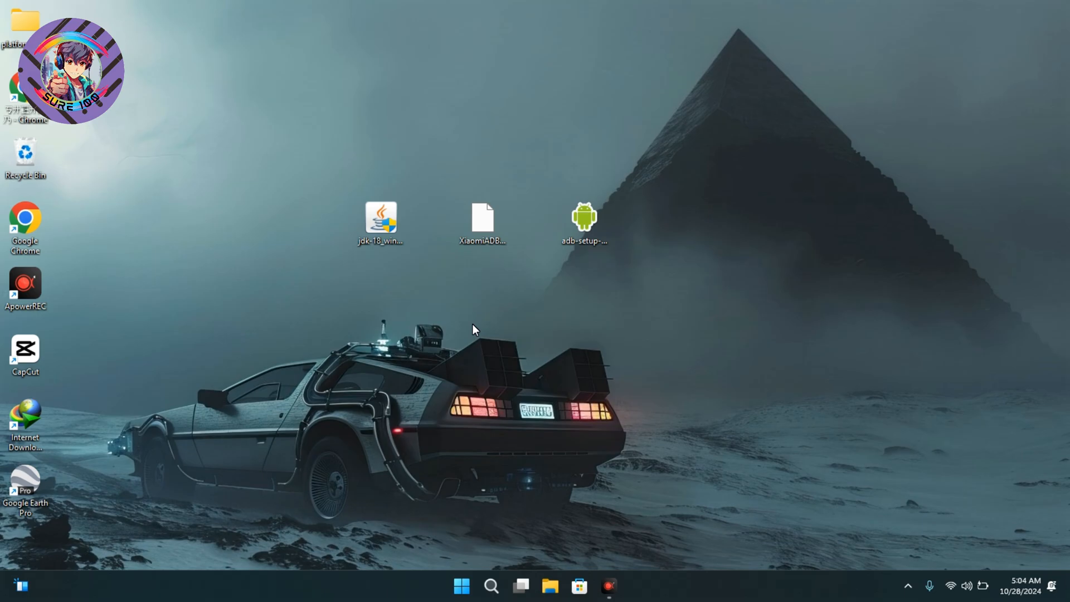
left_click(583, 222)
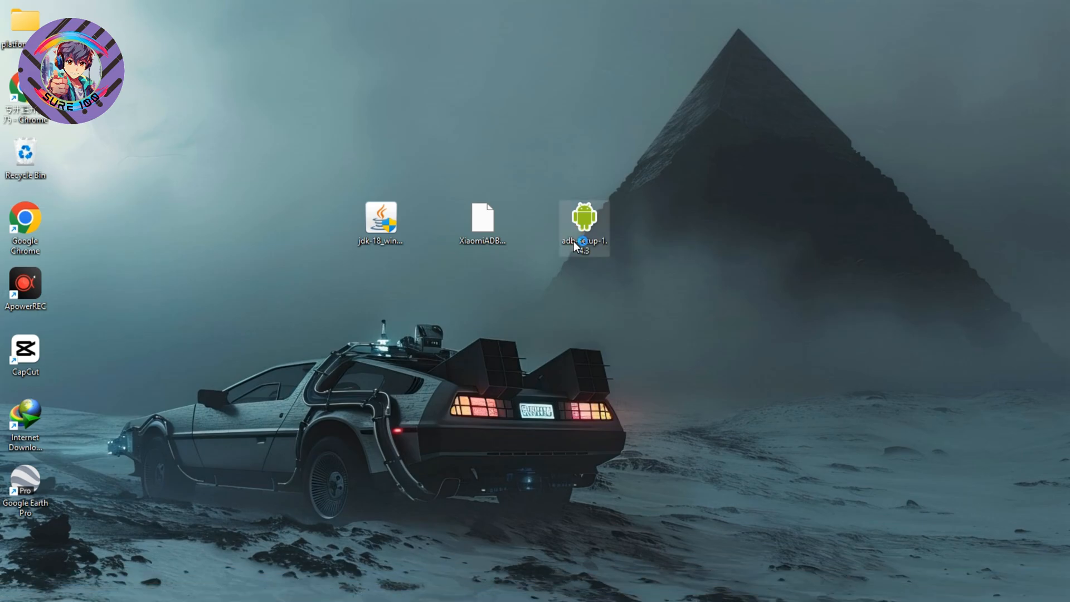
mouse_move(583, 222)
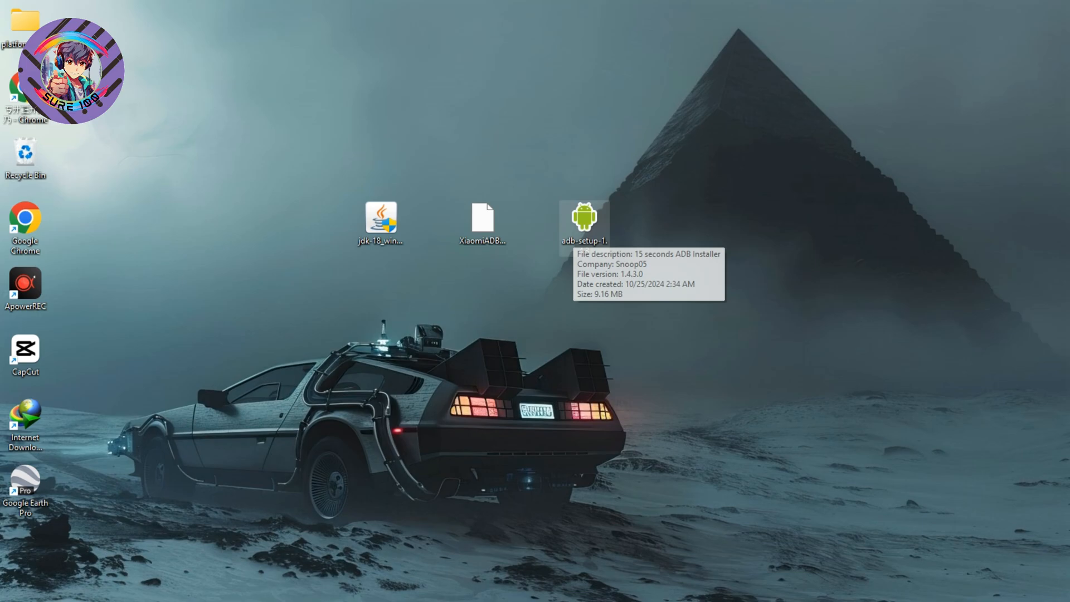
mouse_move(328, 327)
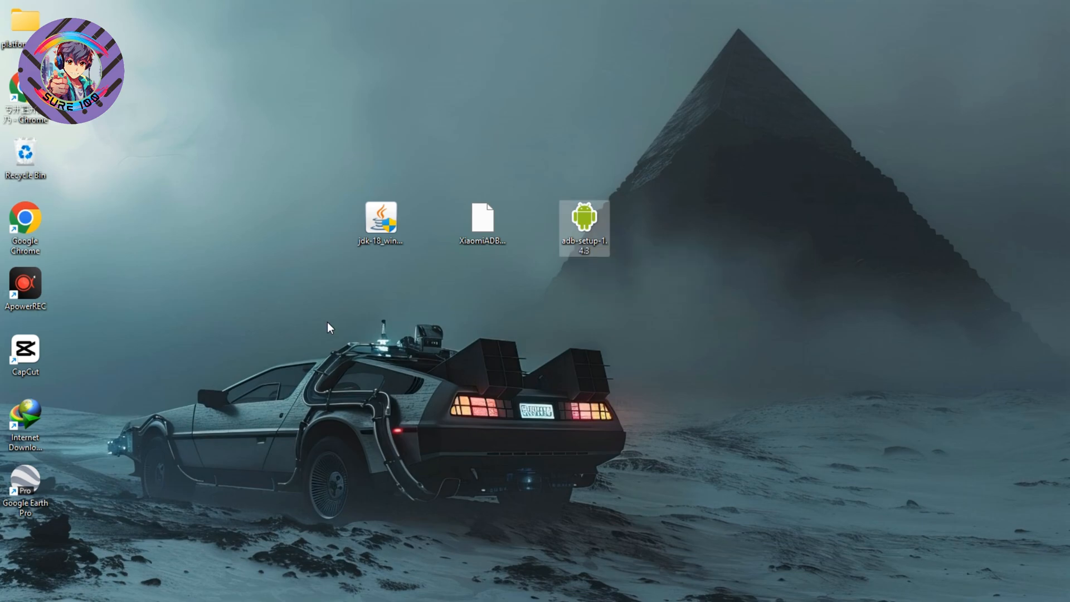
double_click(583, 222)
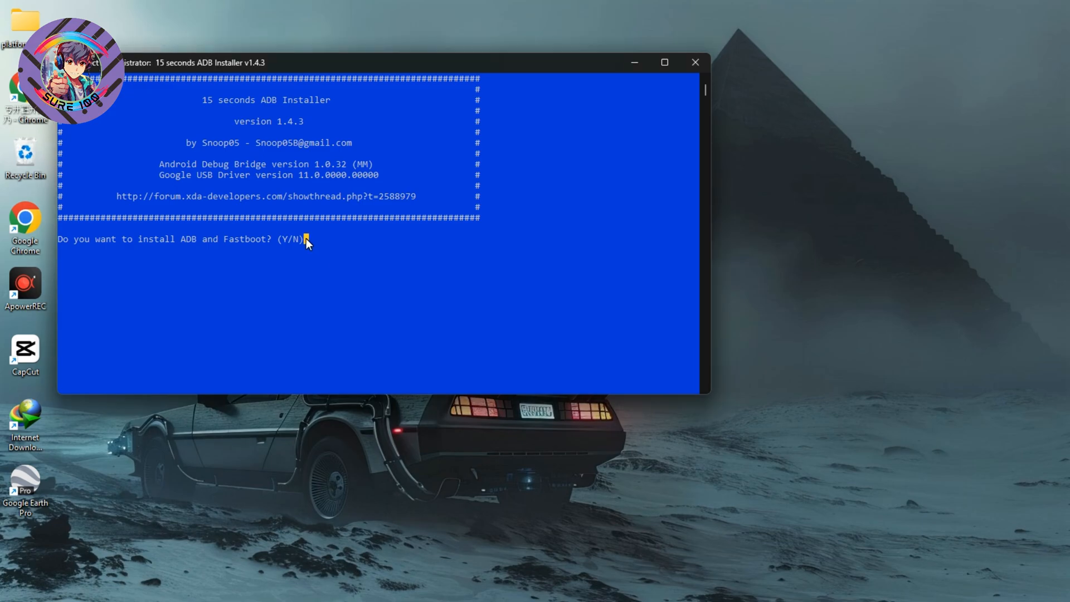
Answer 'y' to install ADB and Fastboot system-wide and to the driver prompt.
type("ystem-wide? (Y/N)y")
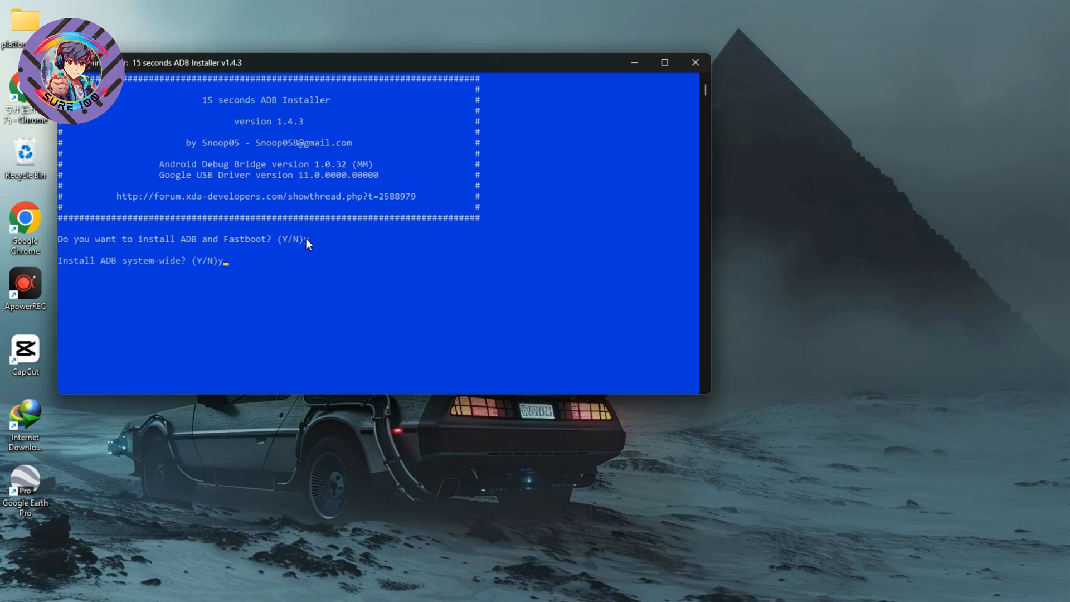
key("enter")
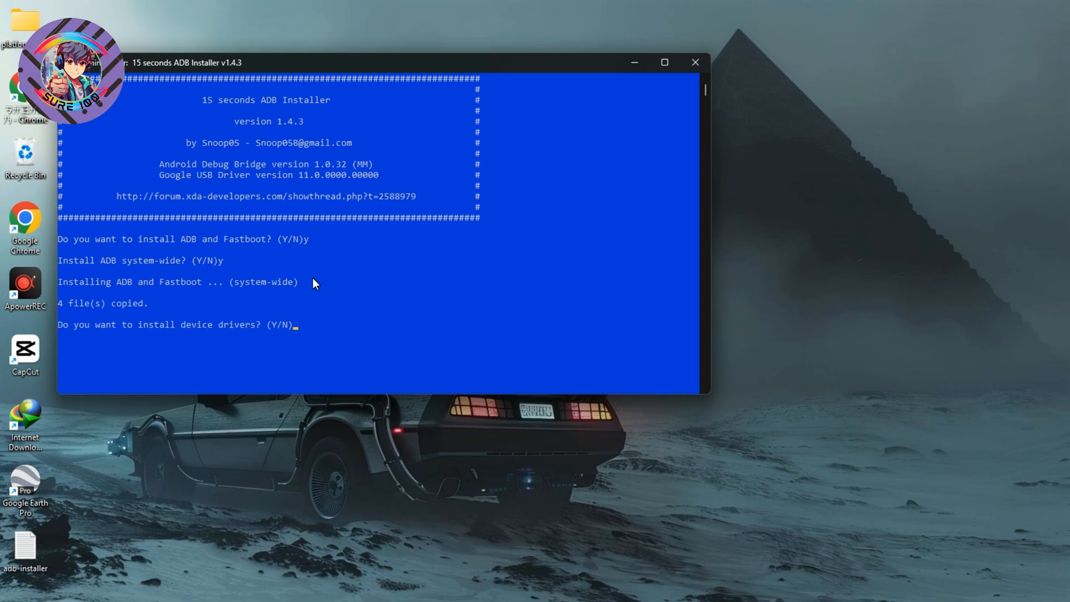
type("y")
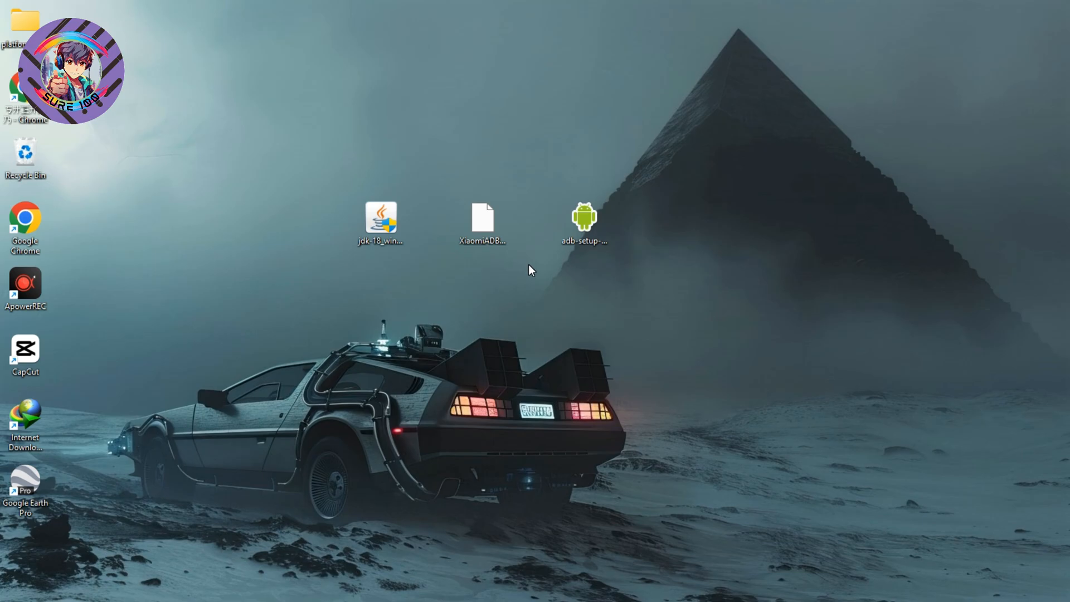
mouse_move(378, 254)
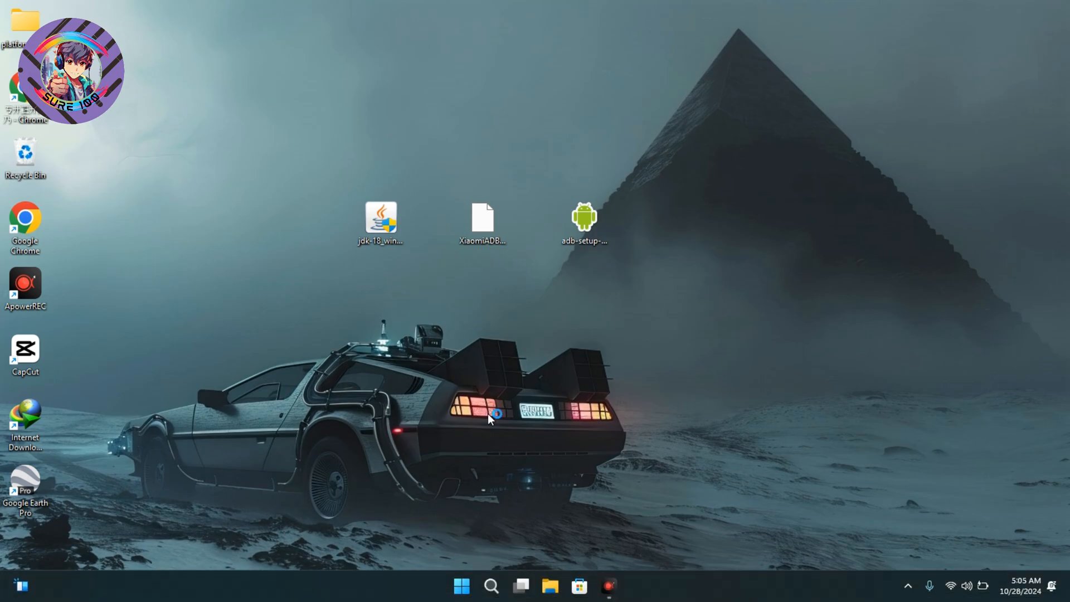
mouse_move(974, 497)
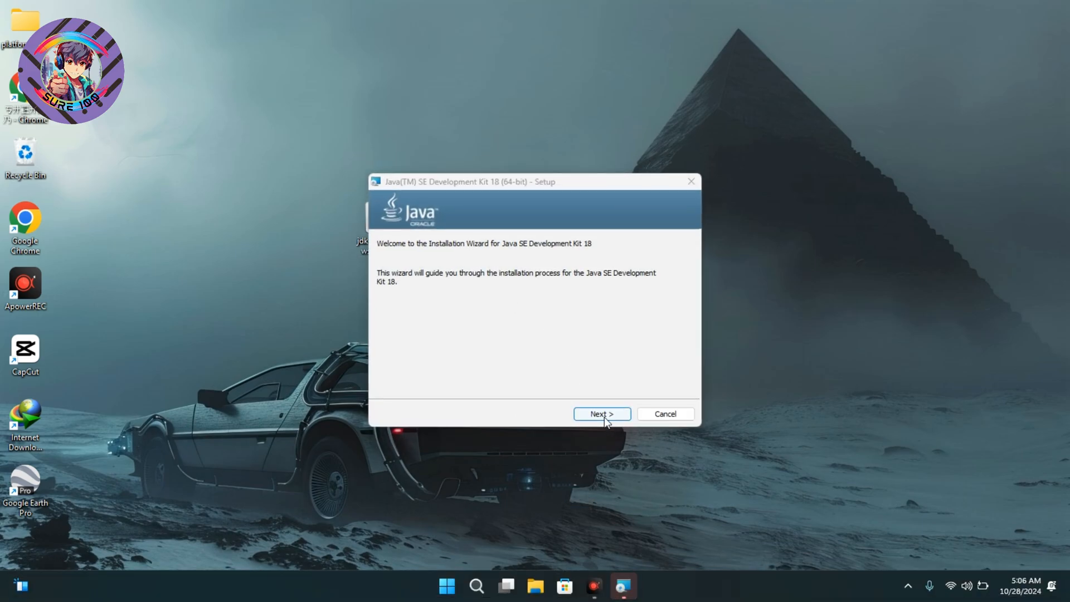
Install JDK 18 to its default destination folder and close the finished wizard.
left_click(601, 414)
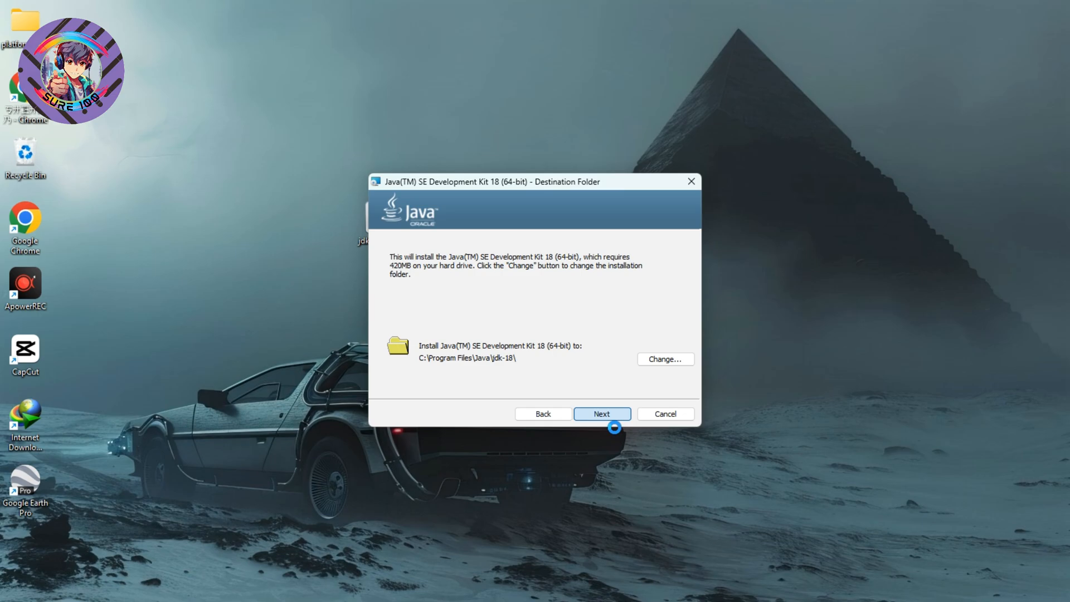
left_click(600, 413)
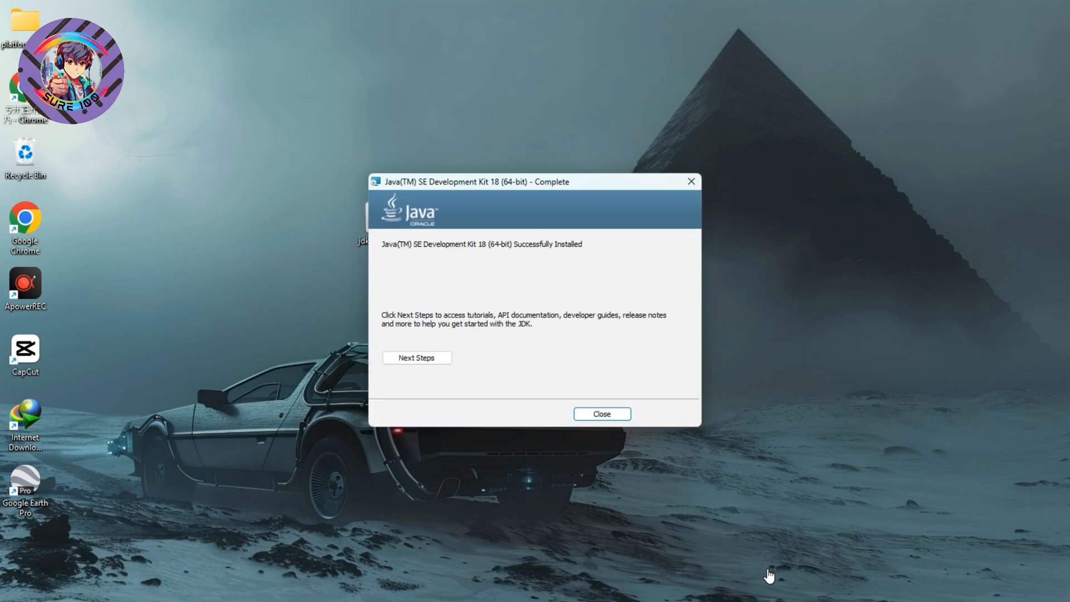
mouse_move(600, 413)
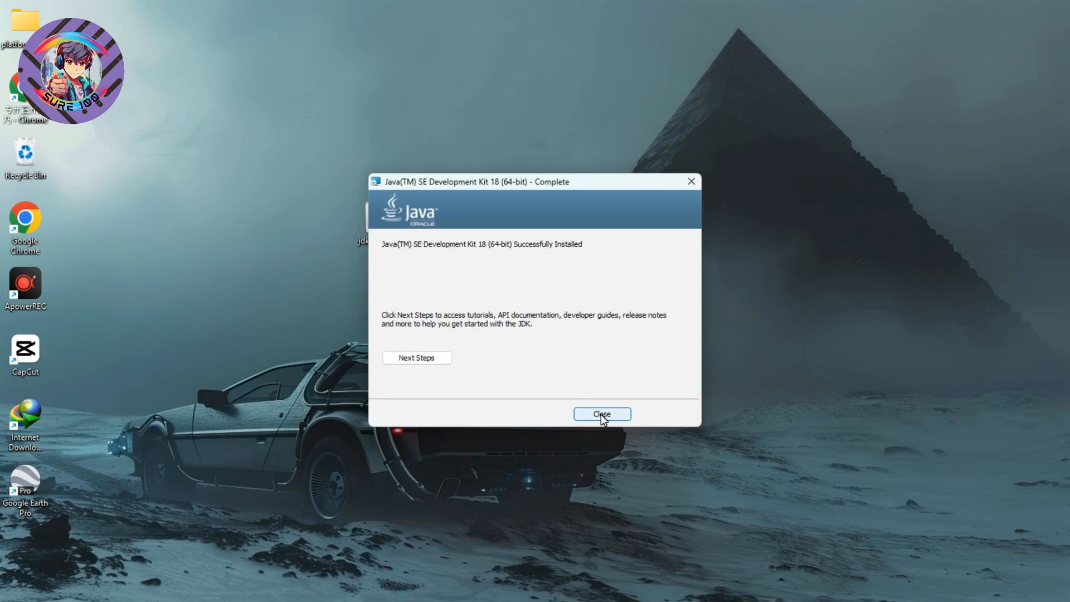
left_click(601, 414)
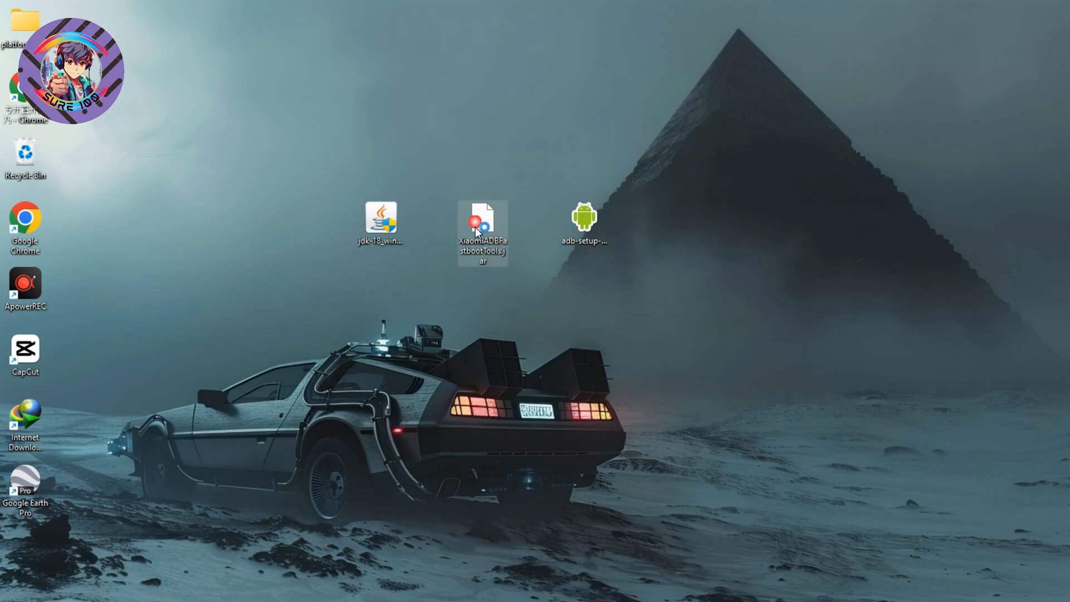
mouse_move(481, 225)
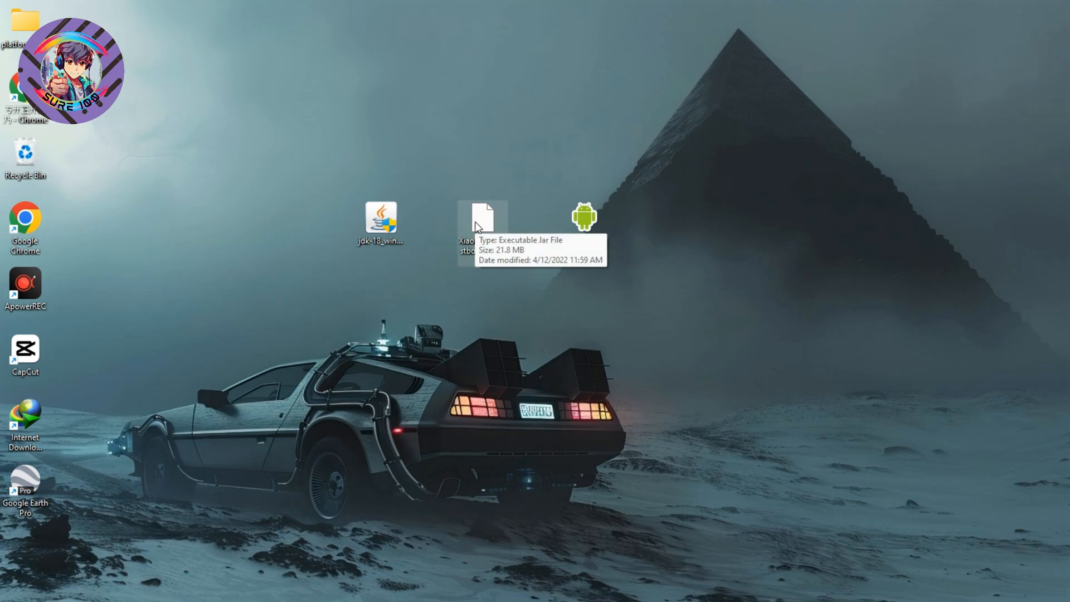
Run XiaomiADBFastbootTools.jar from the desktop.
double_click(482, 218)
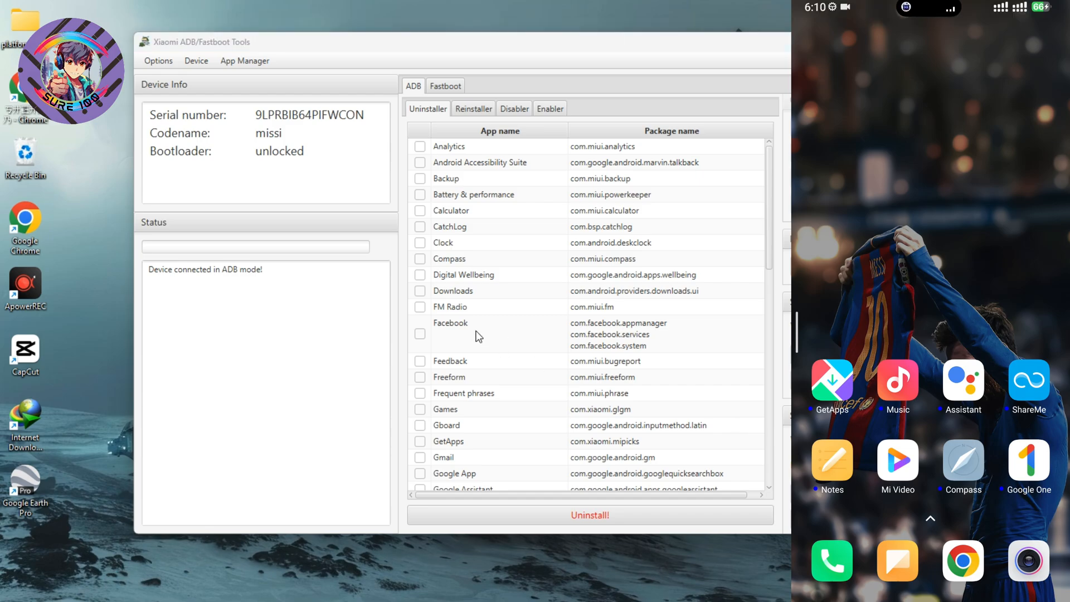
mouse_move(565, 256)
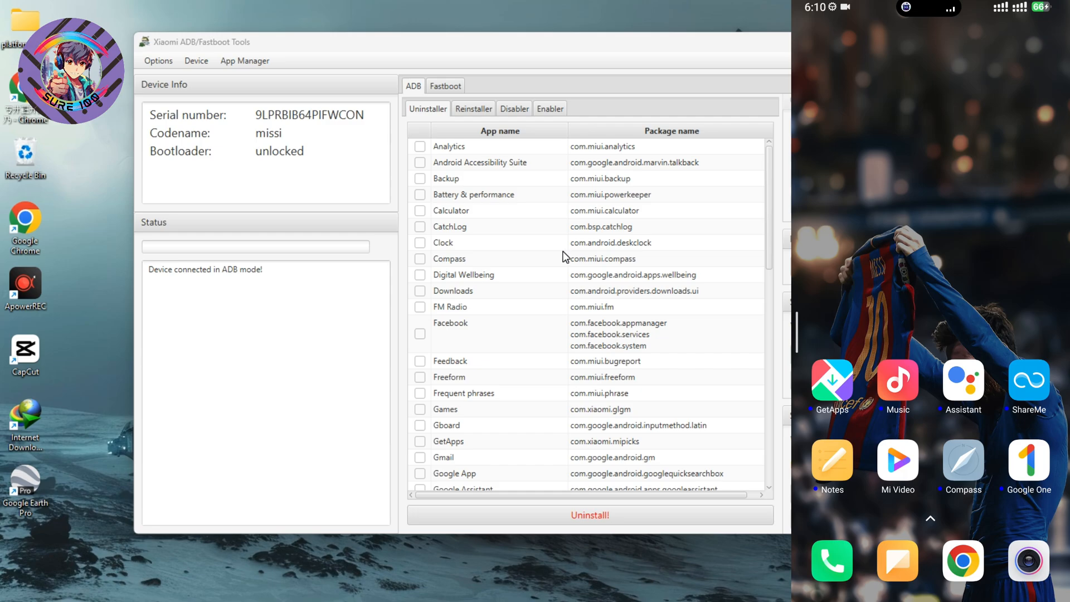
mouse_move(509, 256)
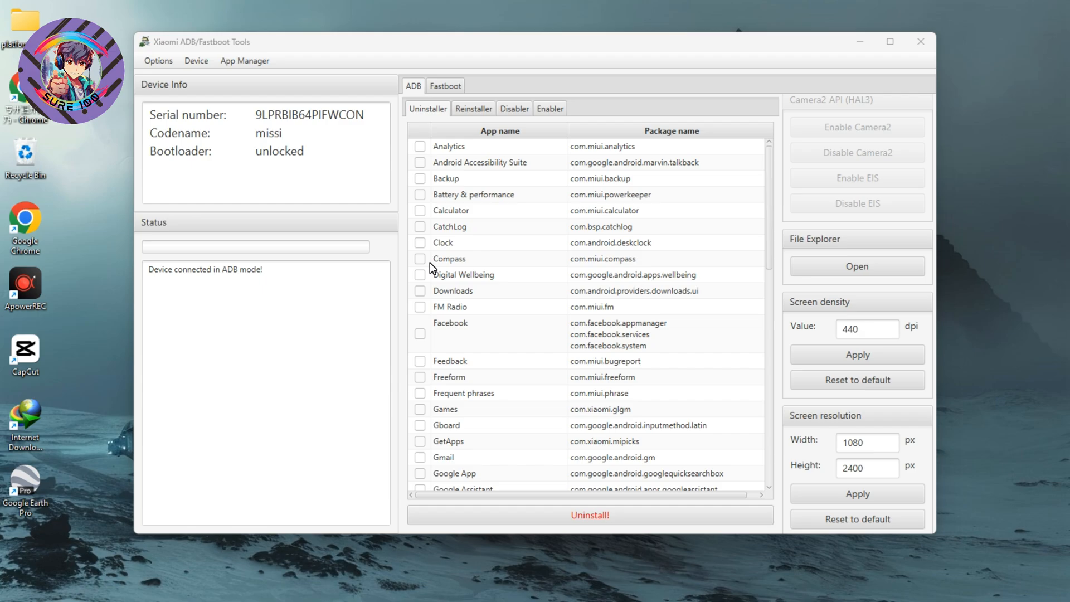
Mark Compass, Digital Wellbeing, Frequent phrases and GetApps in the Uninstaller list.
left_click(421, 242)
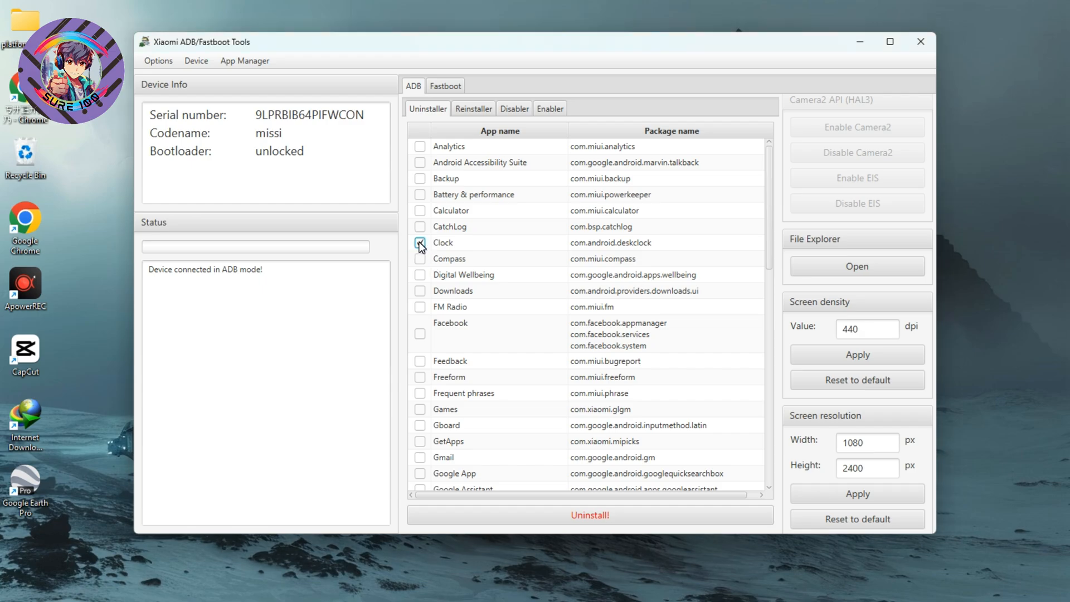
left_click(420, 258)
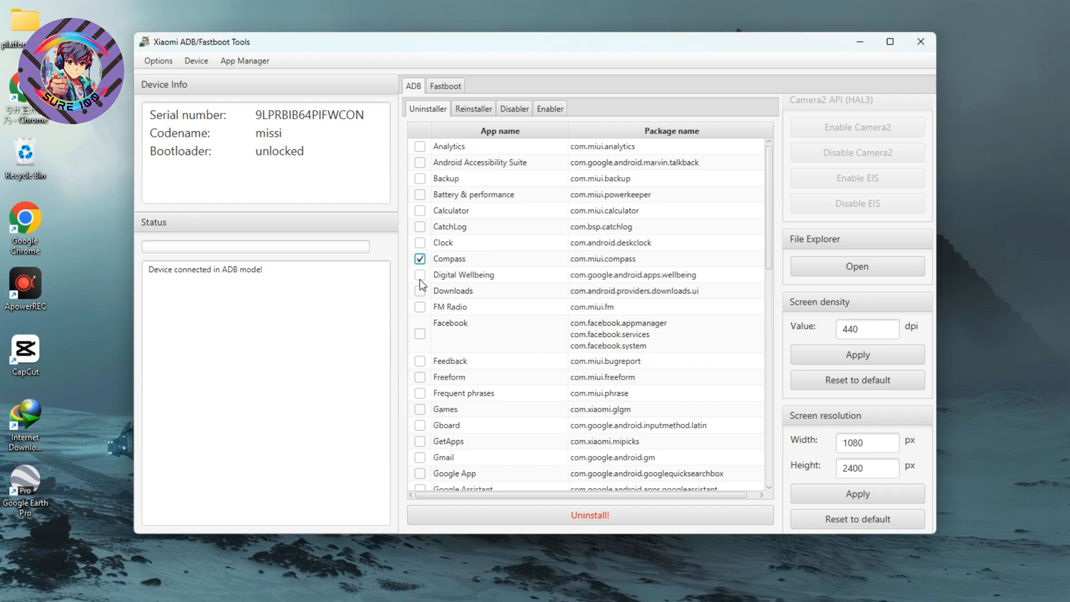
left_click(420, 274)
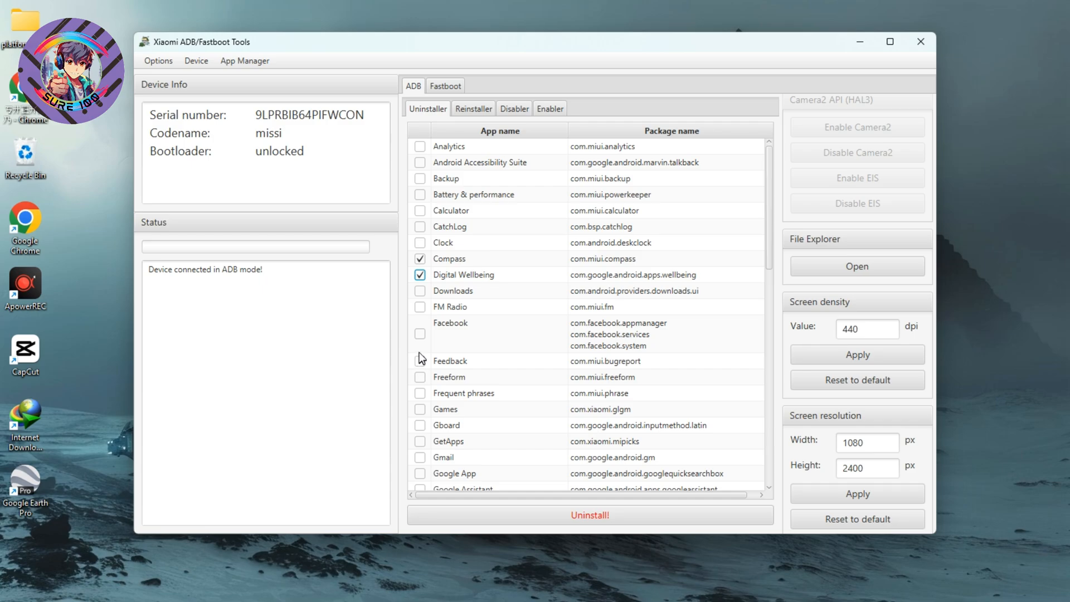
left_click(419, 274)
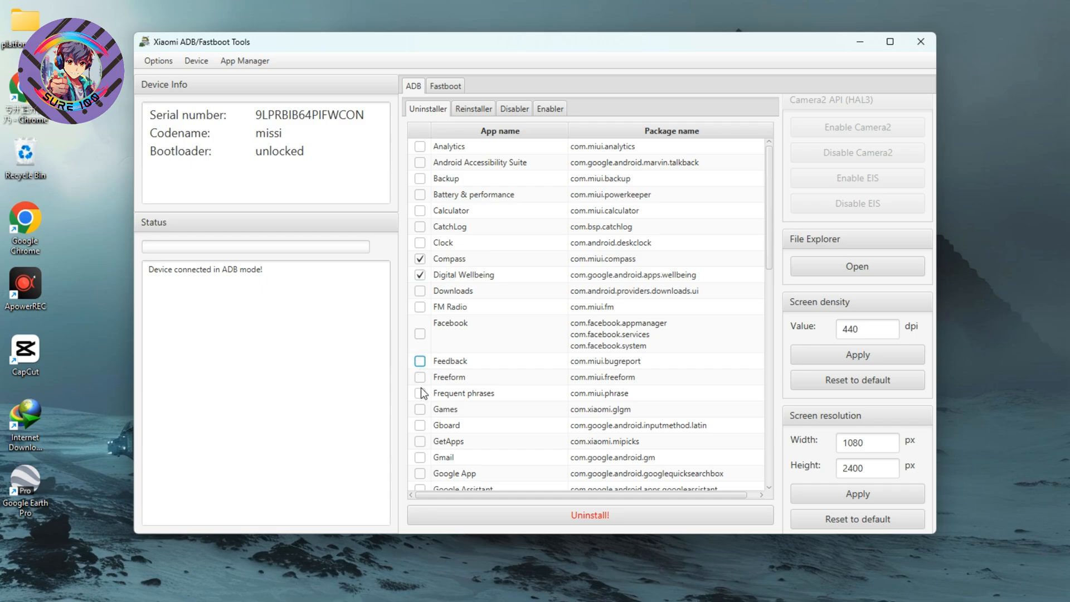
left_click(419, 394)
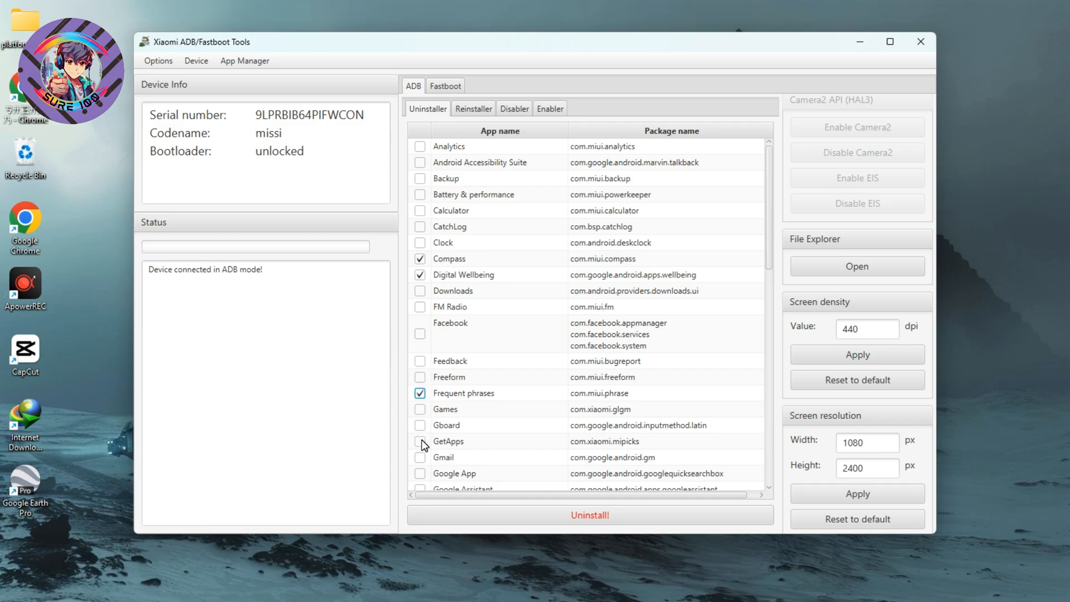
left_click(420, 441)
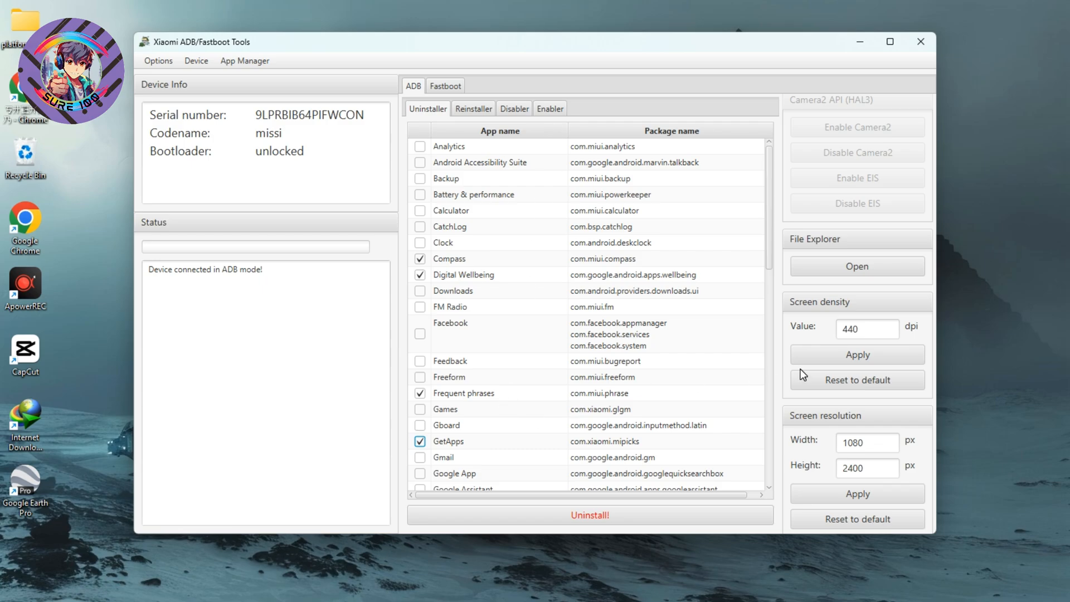
Mark Google Maps, MSA, Market Feedback Agent, Mi Credit and Mi Video further down the list.
scroll("down", 3)
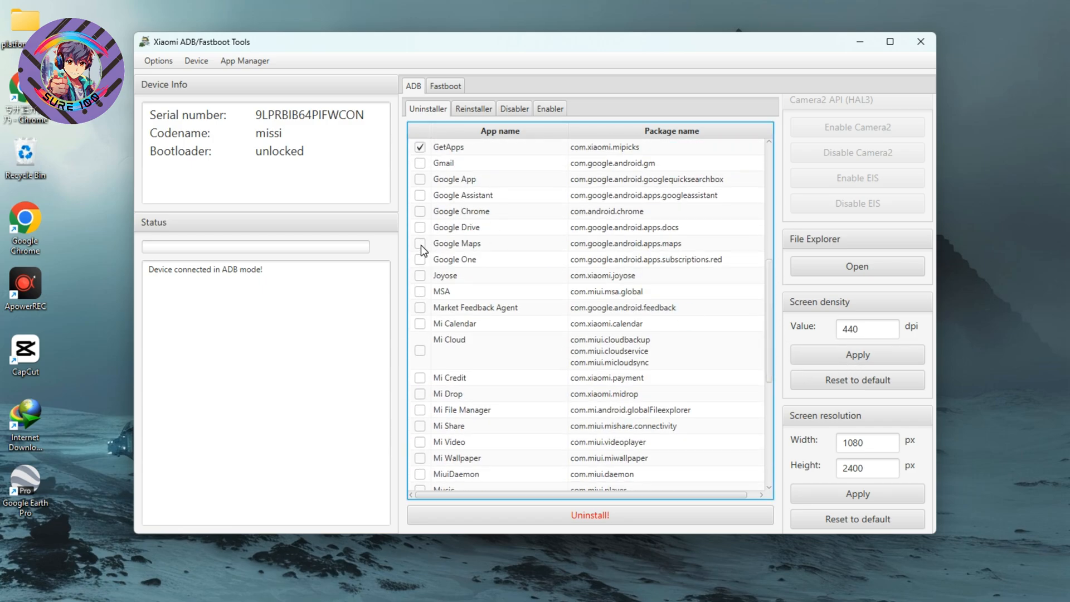
left_click(419, 259)
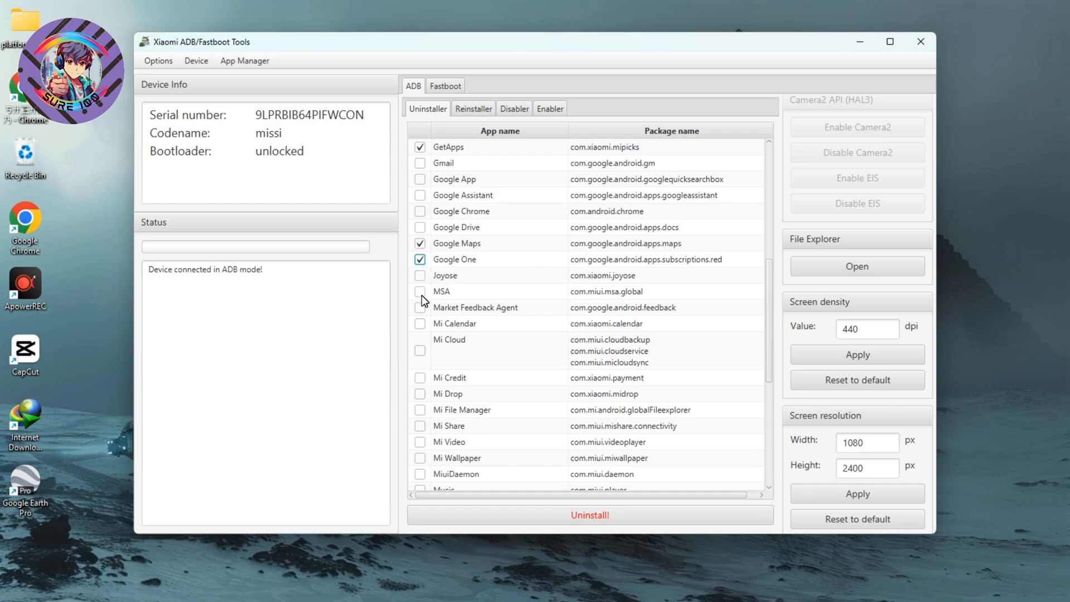
left_click(419, 291)
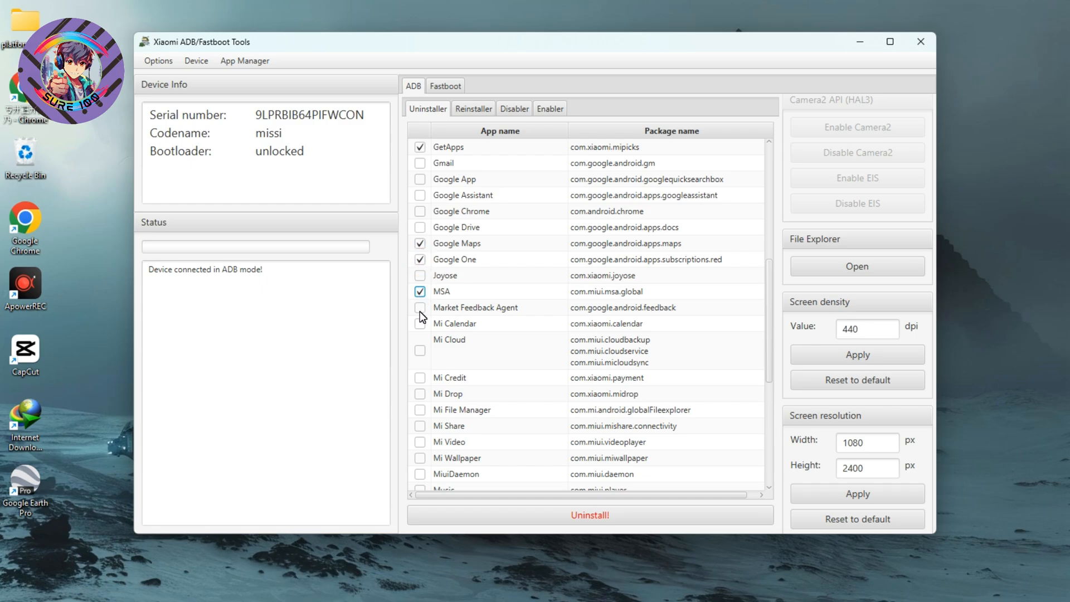
left_click(420, 307)
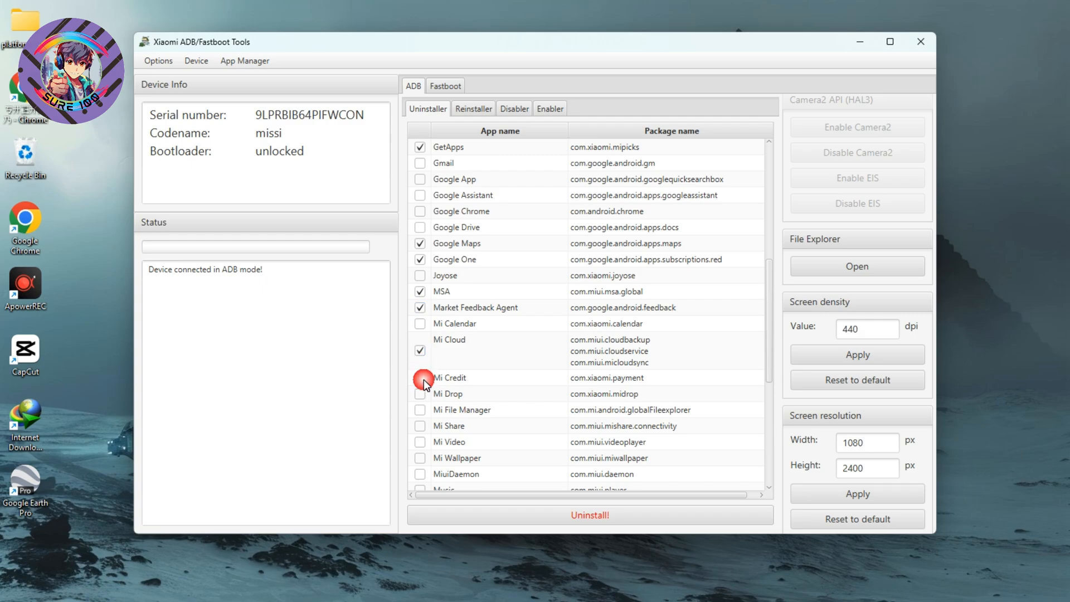
left_click(420, 393)
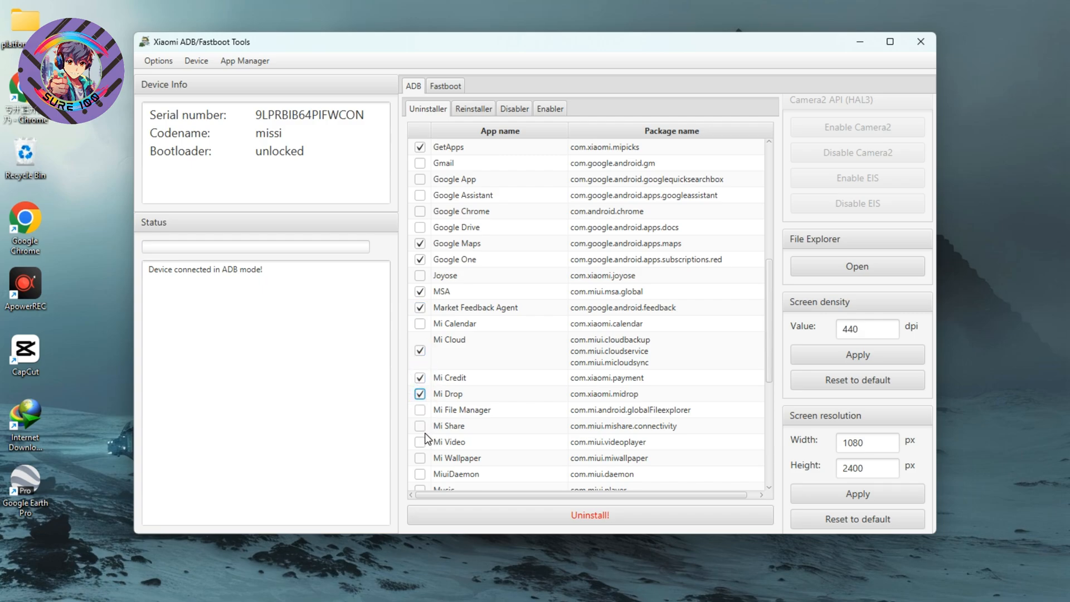
left_click(420, 441)
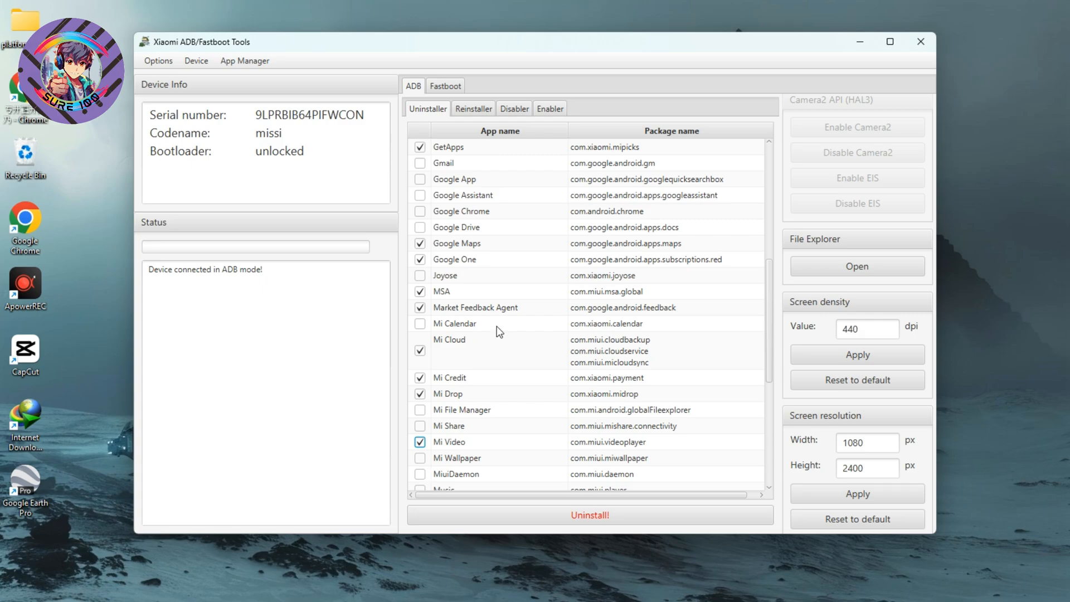
Mark Music and Services & feedback near the bottom of the list.
scroll("down", 3)
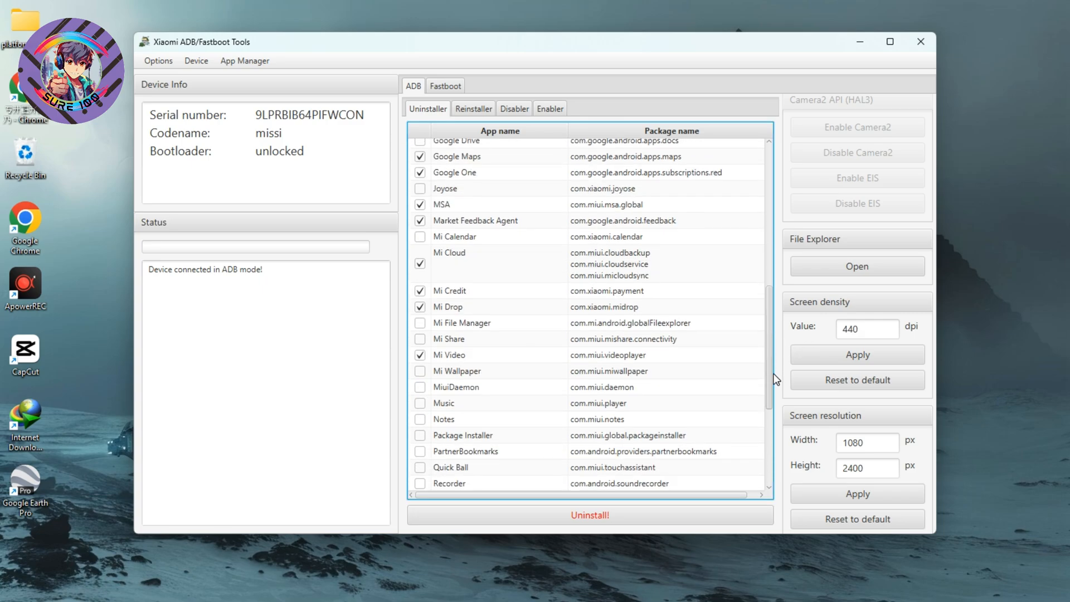
scroll("down", 3)
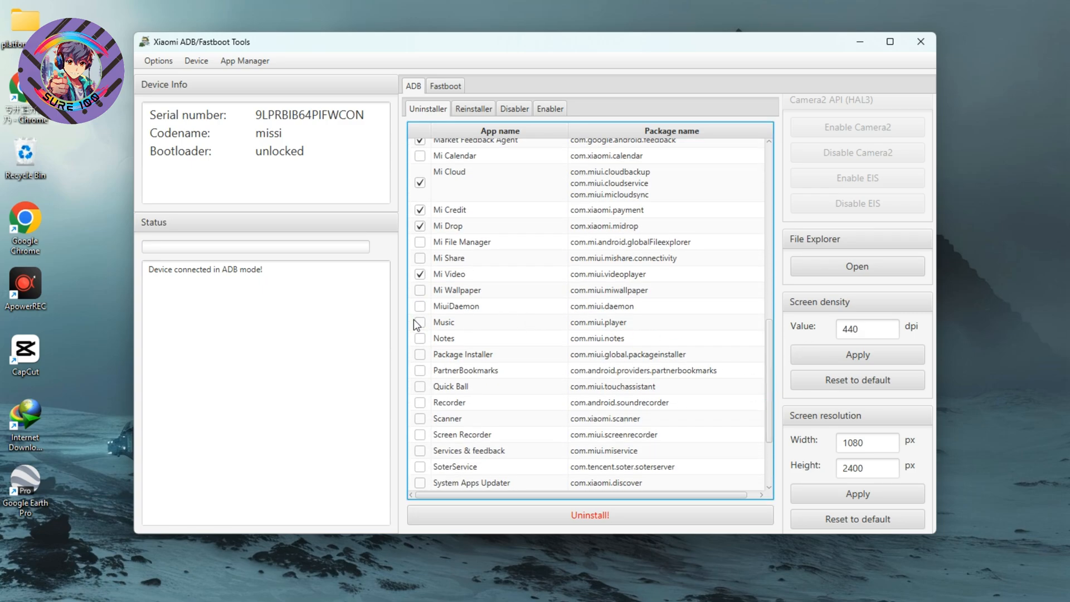
left_click(420, 338)
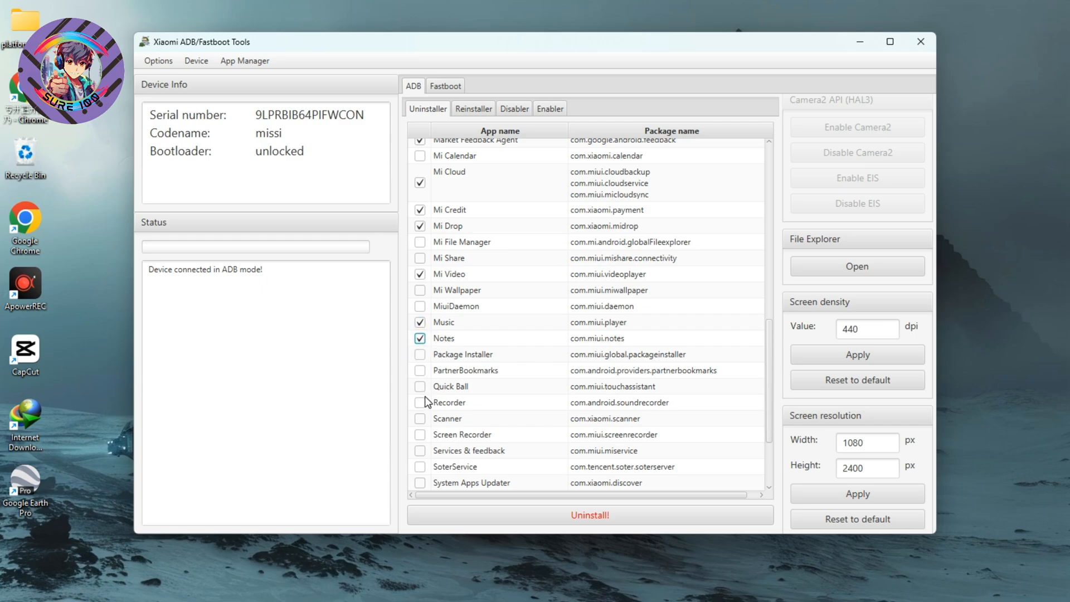
mouse_move(445, 424)
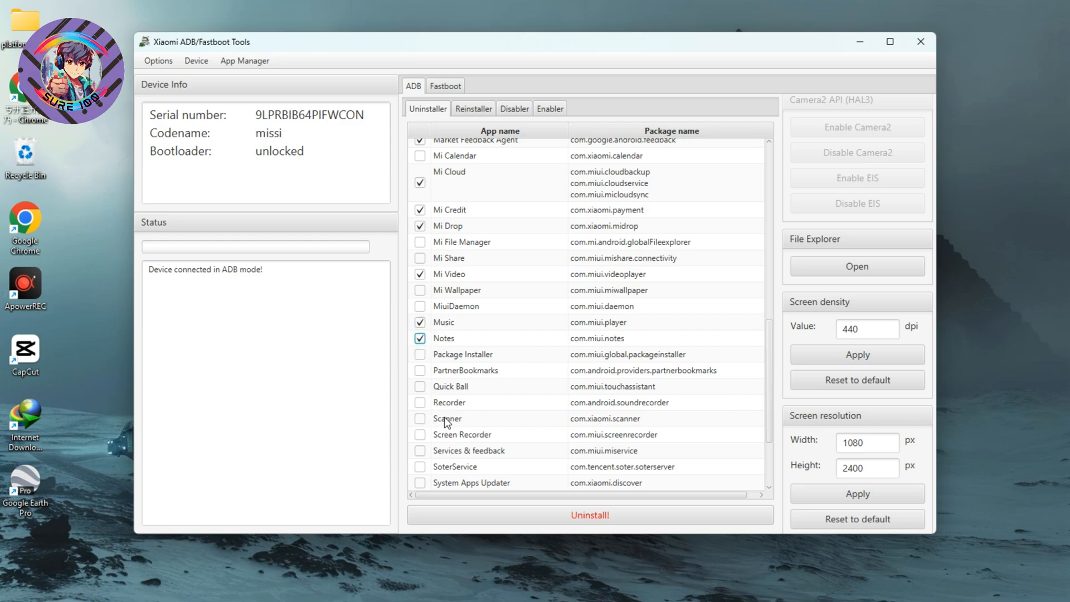
mouse_move(426, 486)
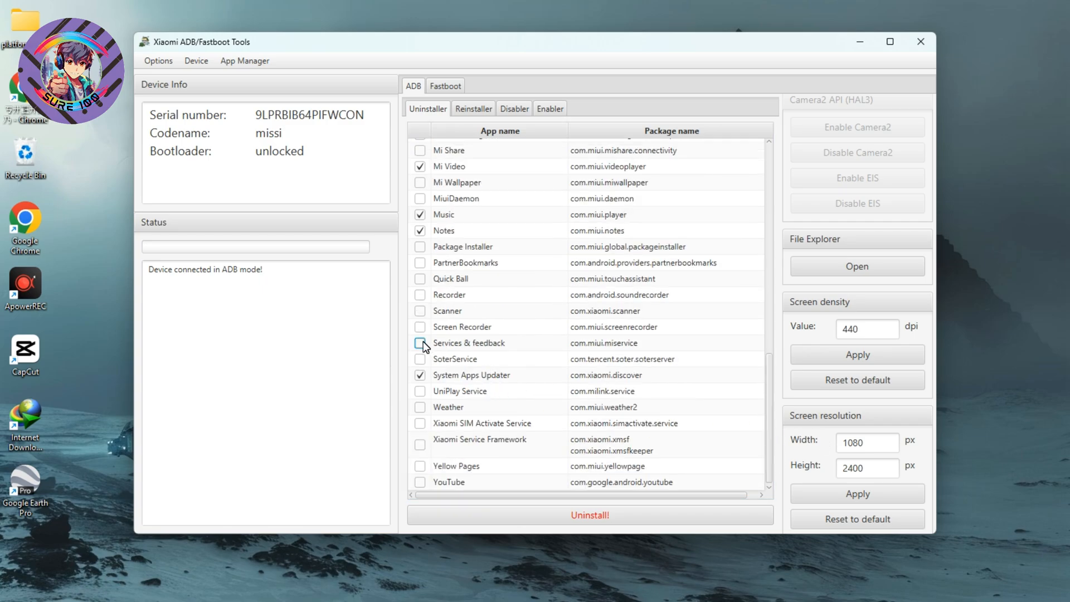
left_click(420, 342)
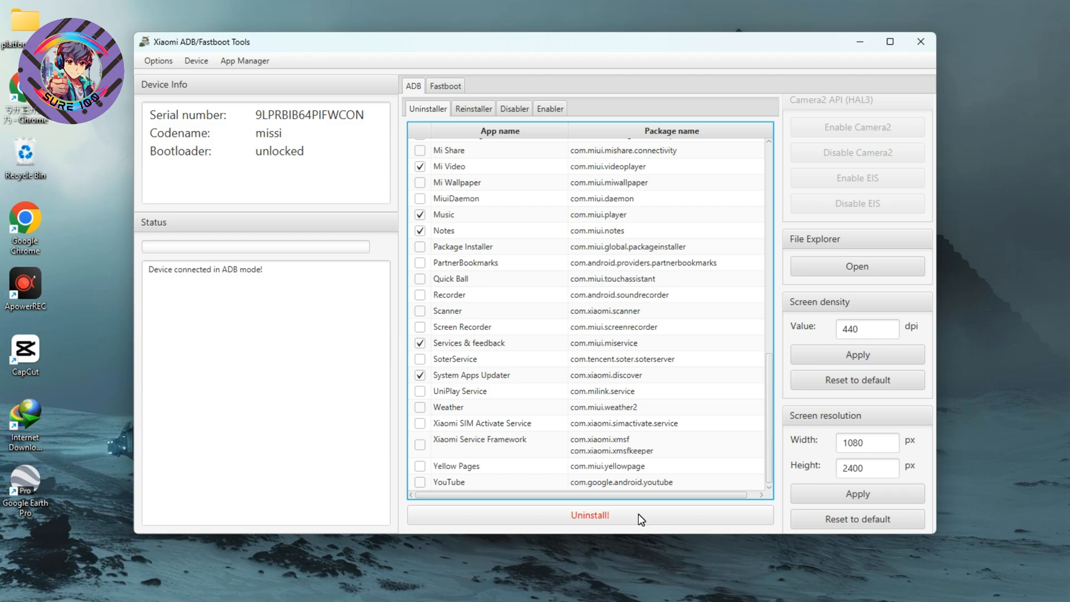
Uninstall all the checked apps and confirm the removal.
left_click(589, 515)
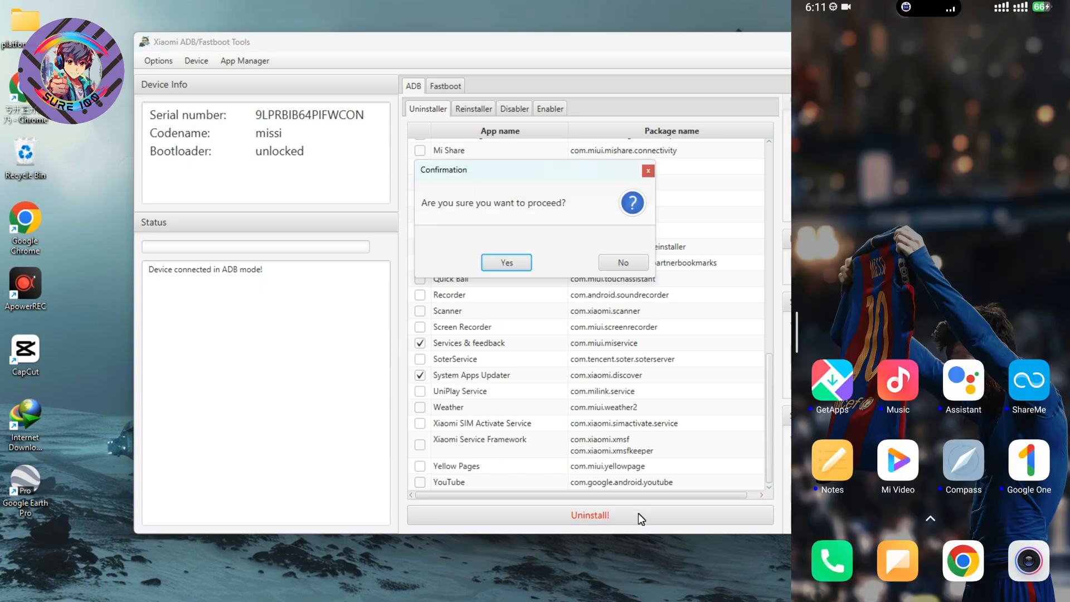
left_click(506, 263)
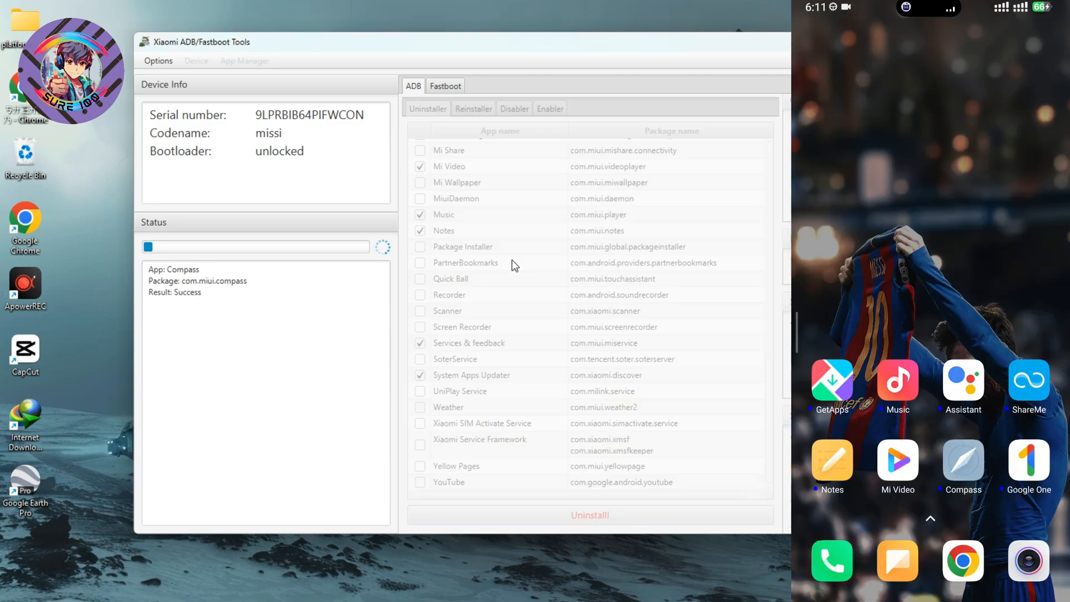